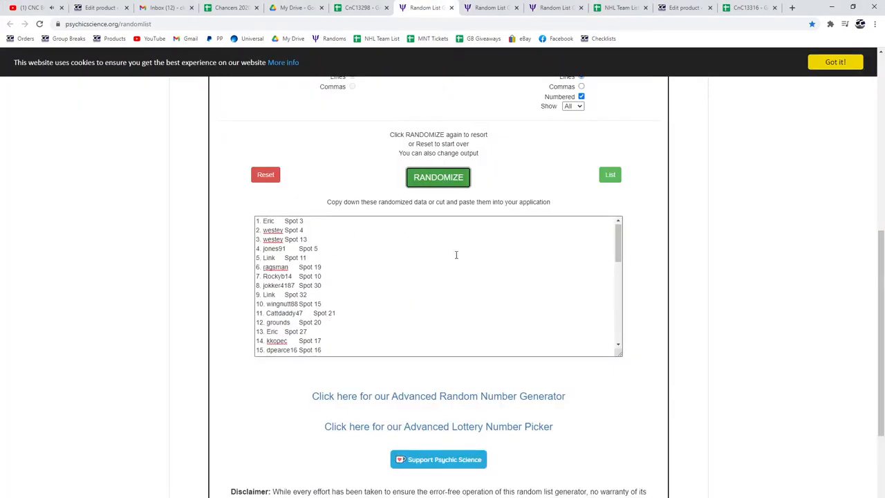
Reshuffle the names list twice and copy it for pasting into columns A and B.
click(439, 177)
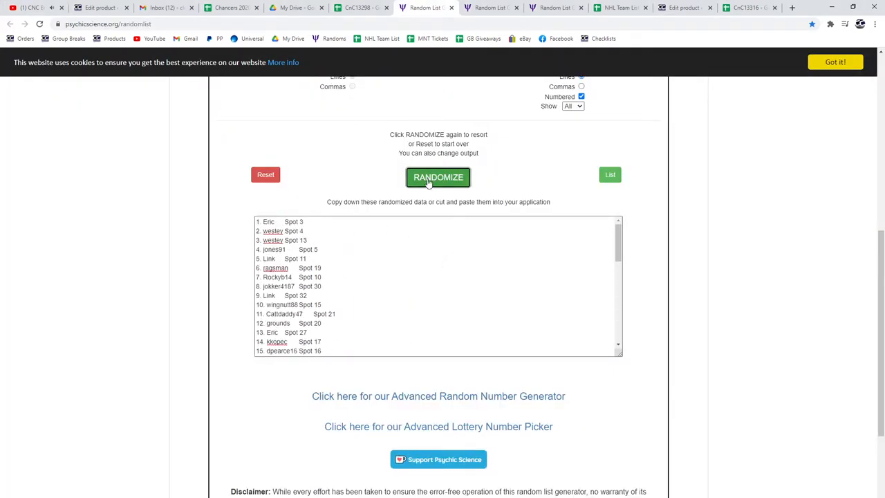
click(438, 177)
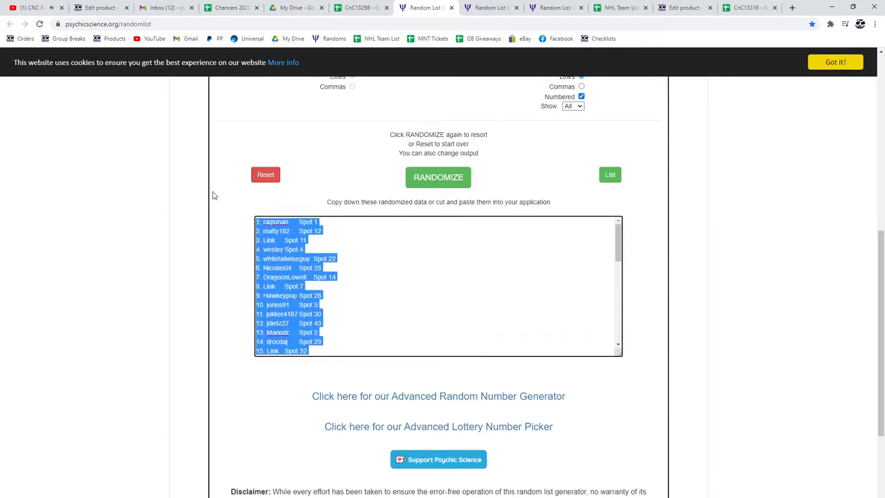
click(360, 8)
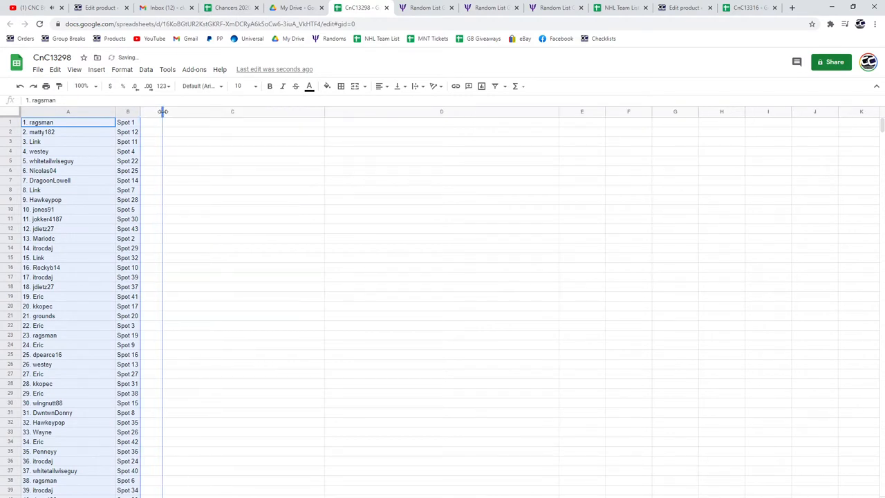
Copy the randomized 2015 UD Team Canada base card list into column C.
click(491, 8)
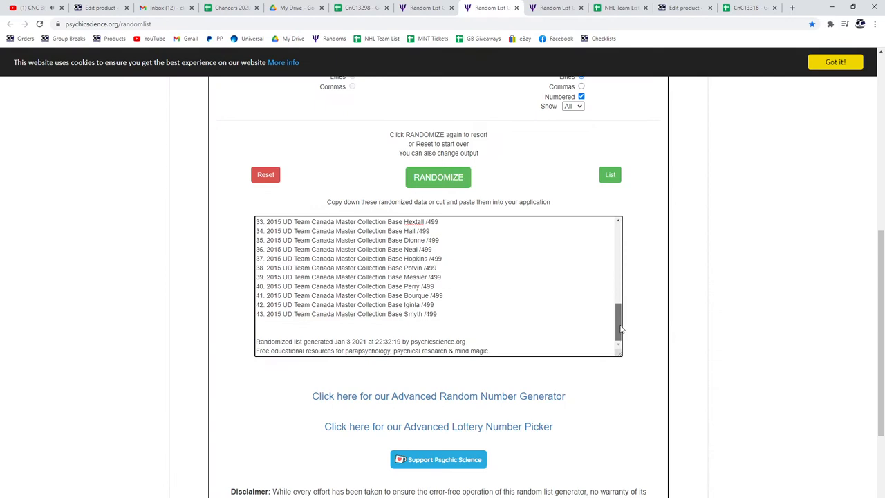
click(437, 177)
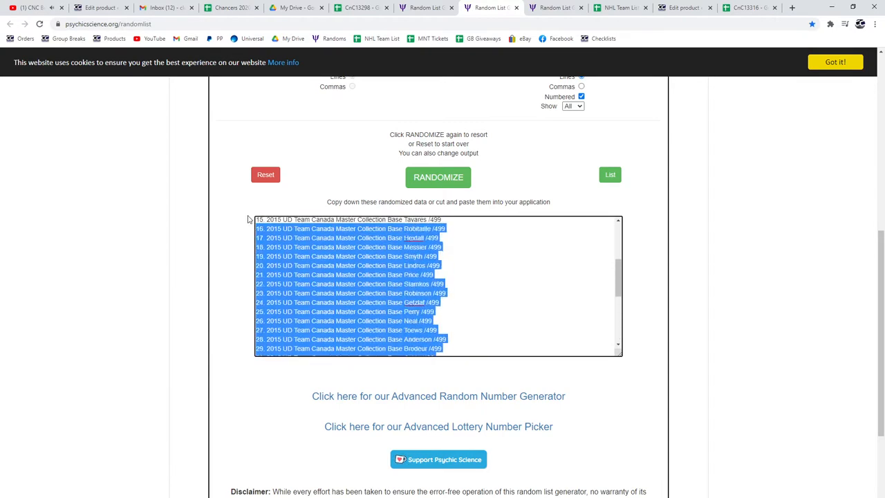
click(357, 8)
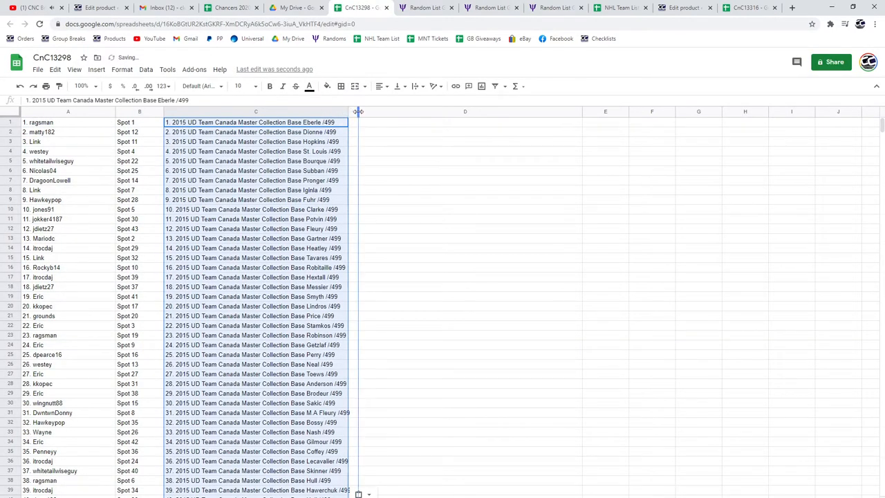
Reshuffle the Team Canada hit card list and paste it into column D.
click(554, 8)
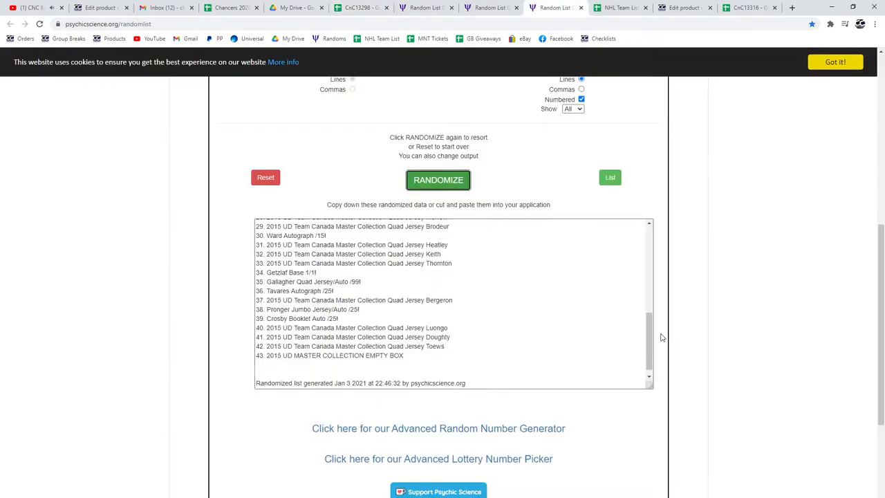
click(438, 180)
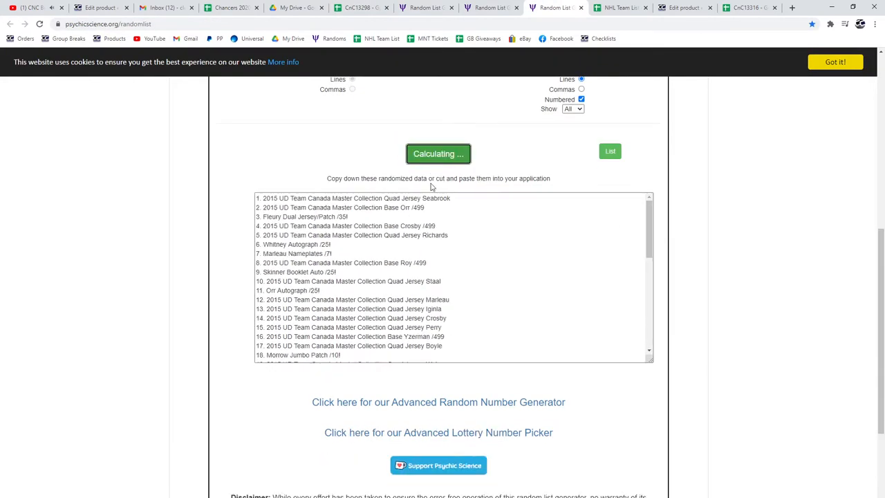
click(439, 154)
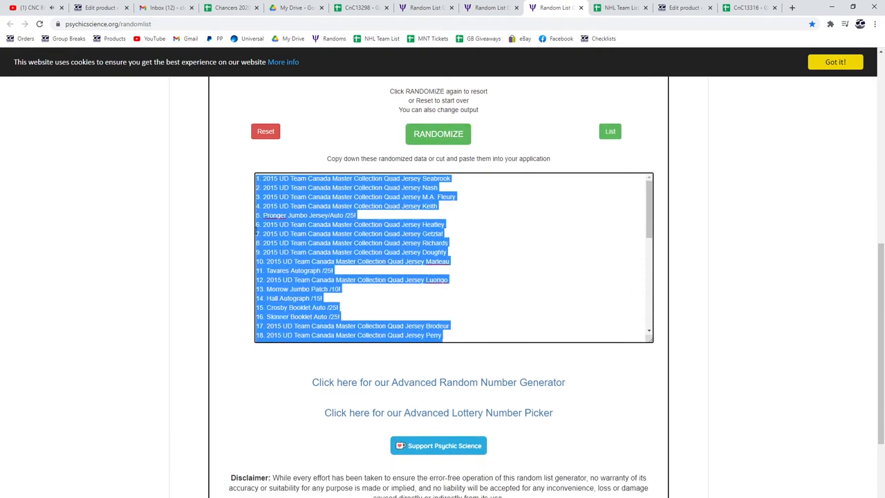
click(360, 9)
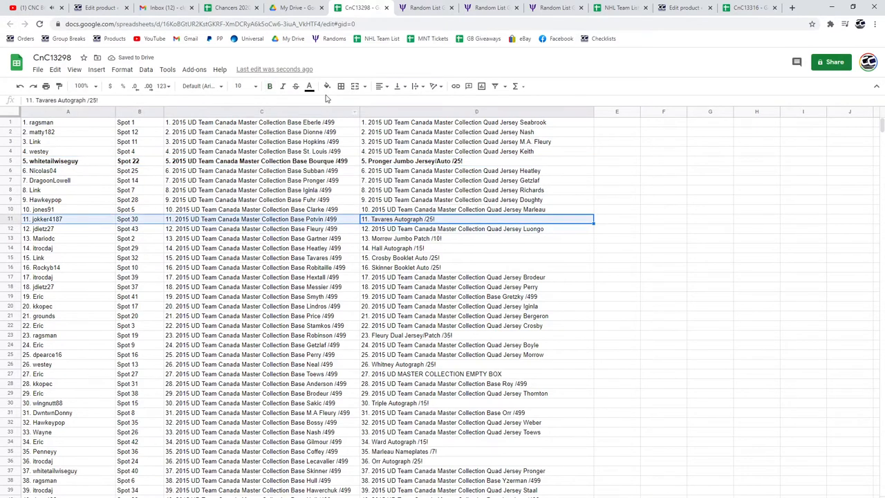
Bold winner rows 11, 13, 15 and 23, Tavares Autograph through Whitney Autograph.
click(269, 85)
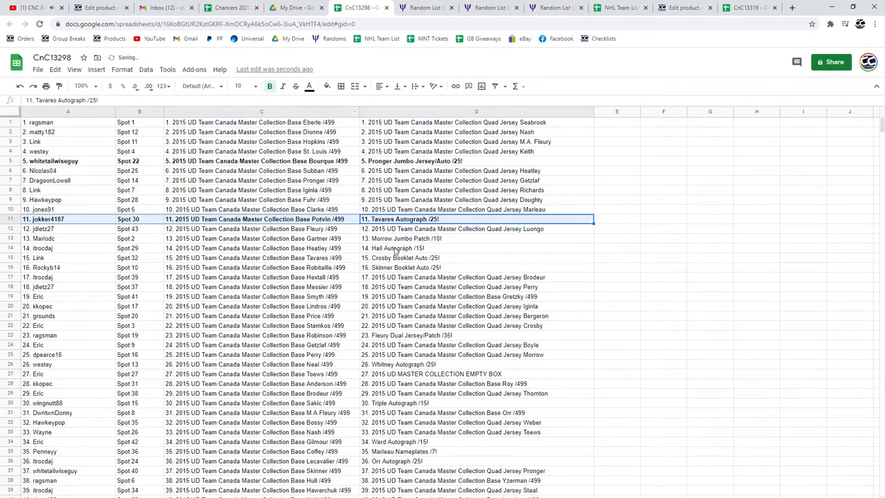
click(476, 238)
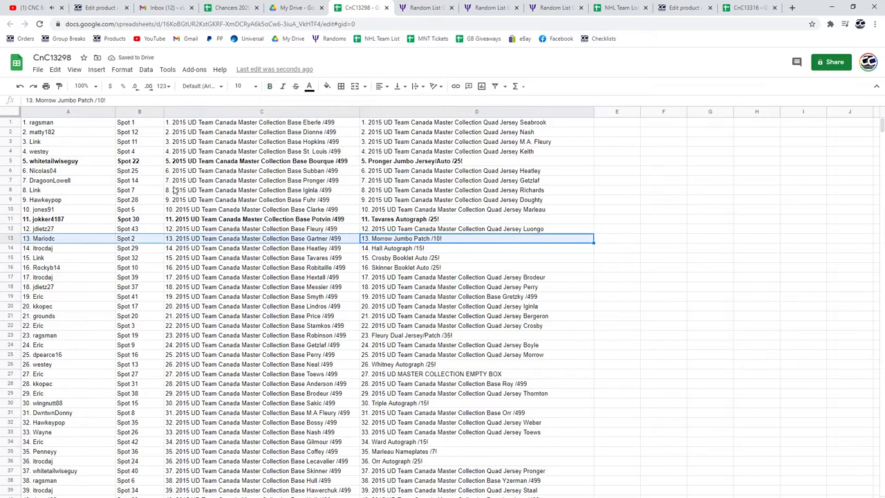
click(326, 85)
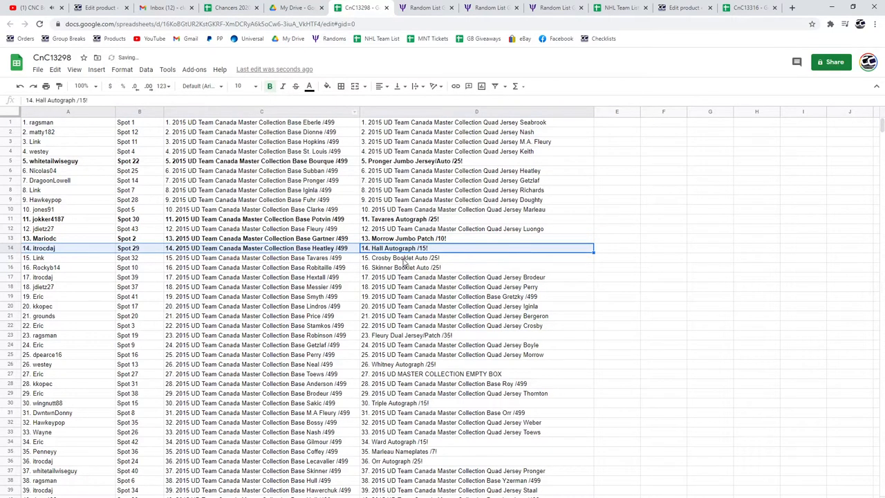
click(476, 257)
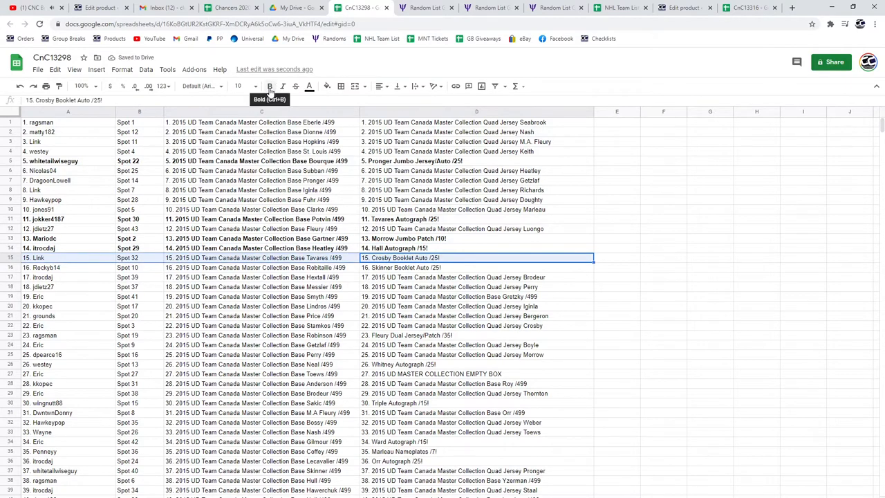
click(269, 86)
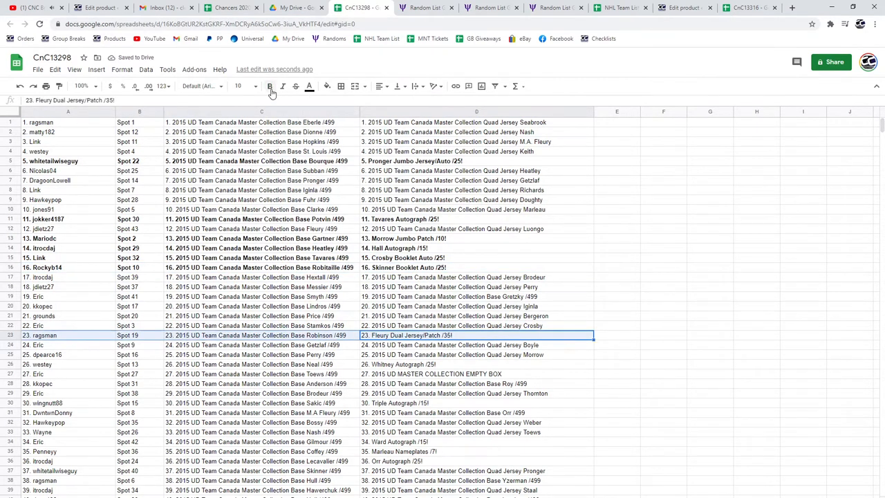
click(269, 86)
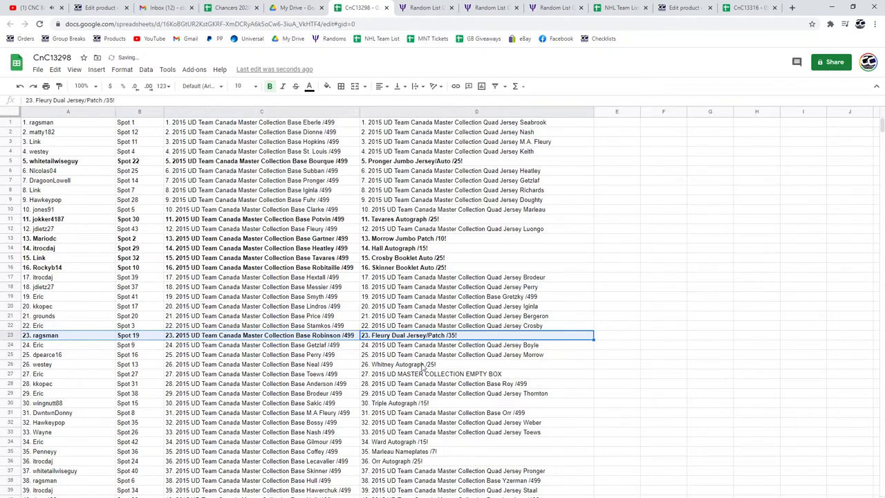
click(423, 366)
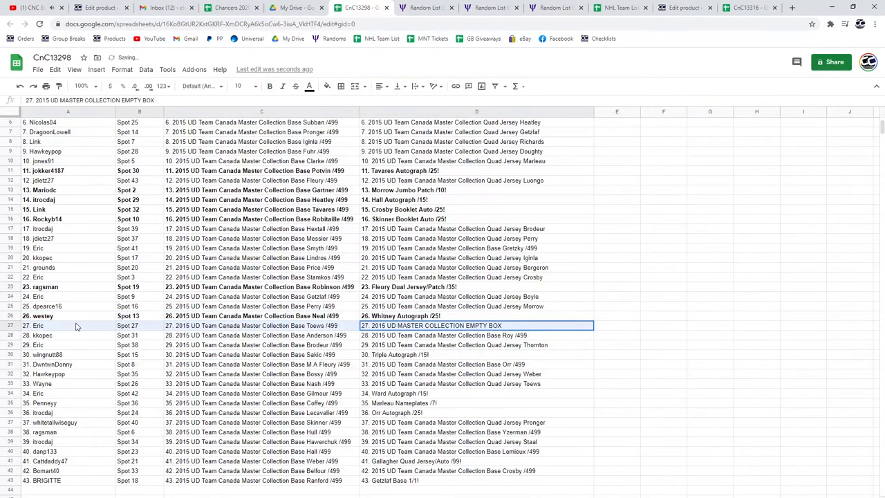
Bold the Empty Box row 27, Triple Autograph row 30, Ward, Gallagher row 41 and Getzlaf row 43.
click(268, 86)
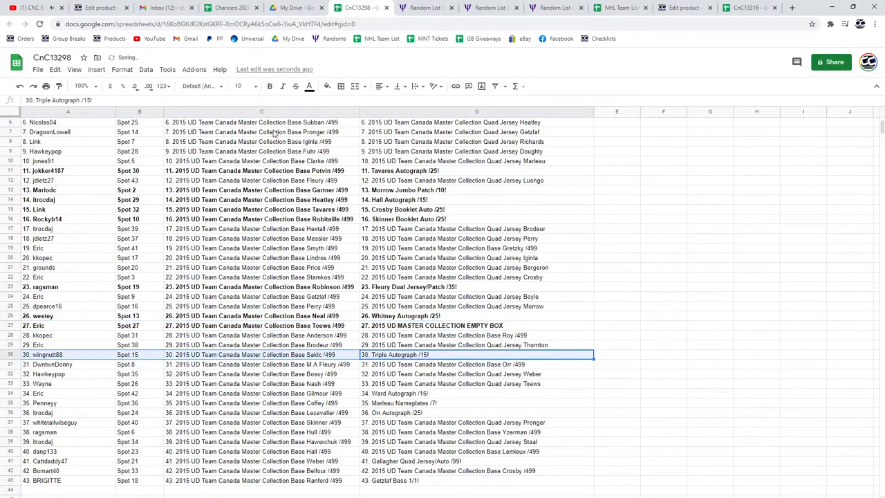
click(268, 86)
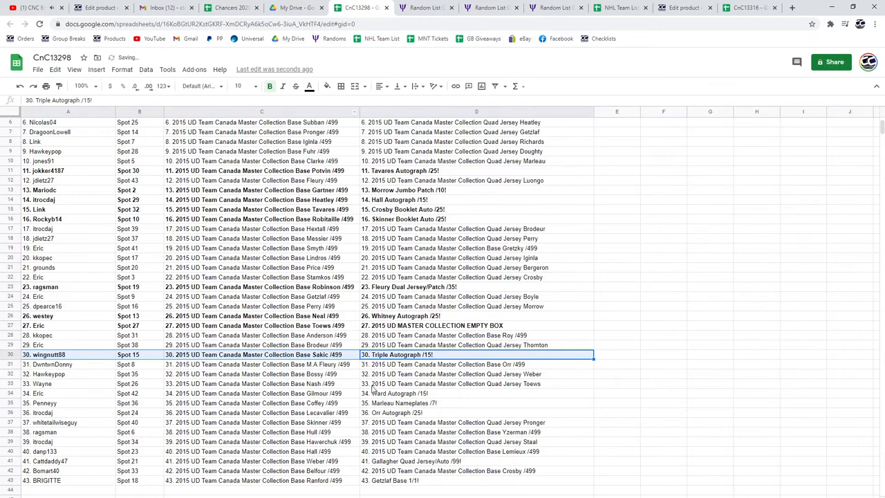
click(476, 393)
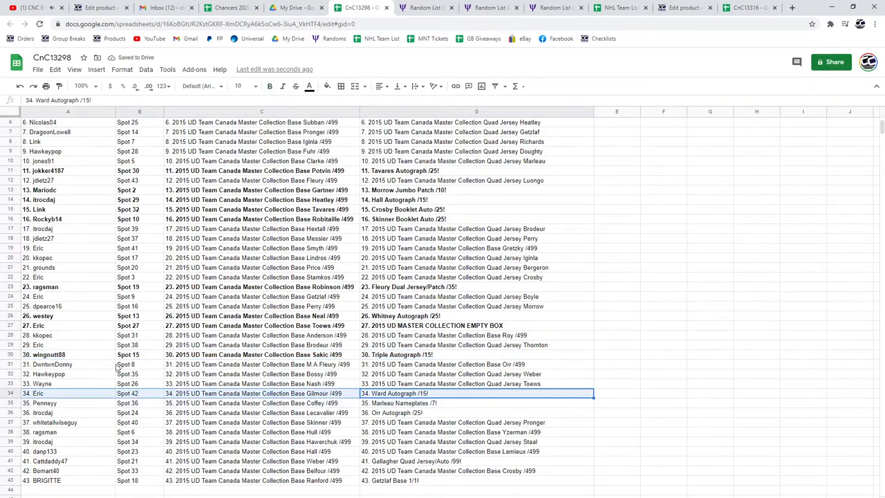
click(476, 404)
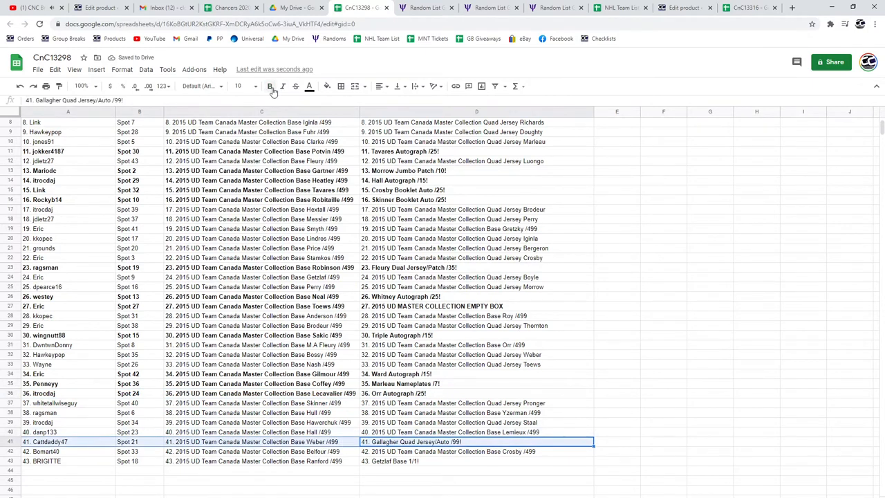
click(476, 462)
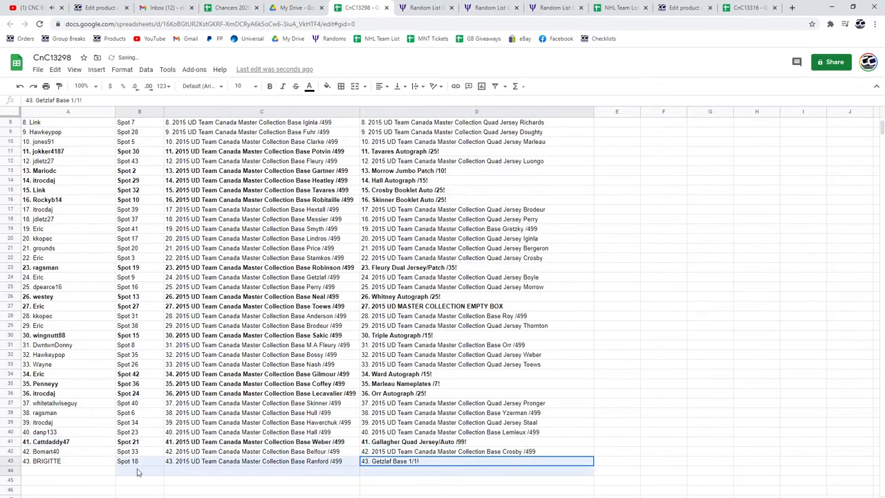
click(270, 86)
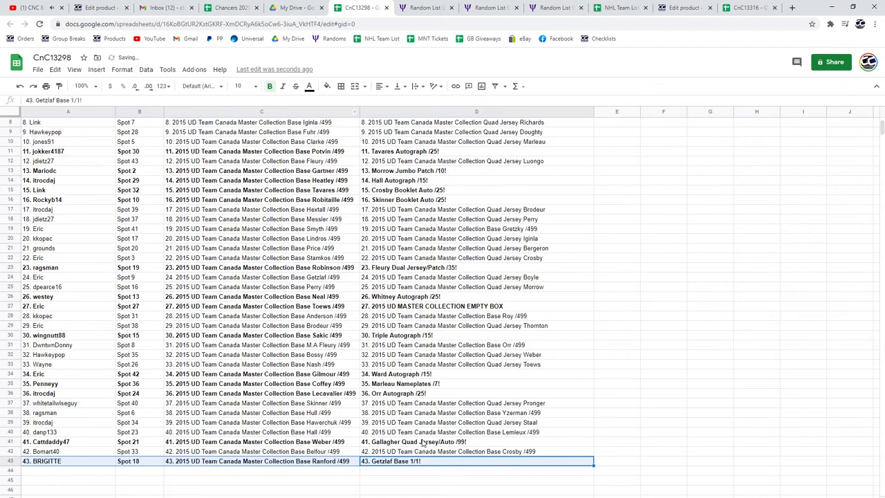